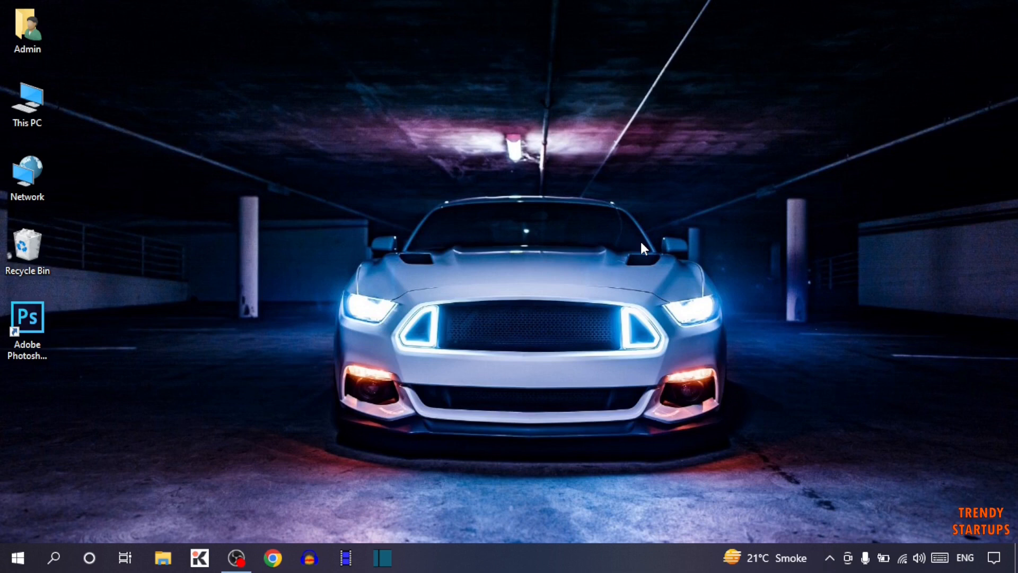
pyautogui.moveTo(534, 164)
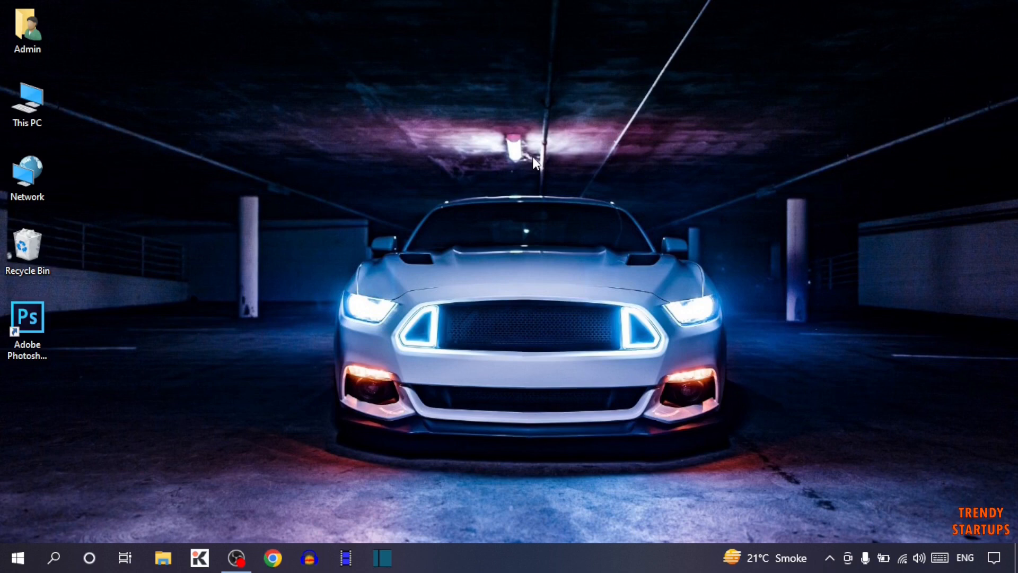
# Launch Google Chrome from the taskbar.
pyautogui.click(272, 557)
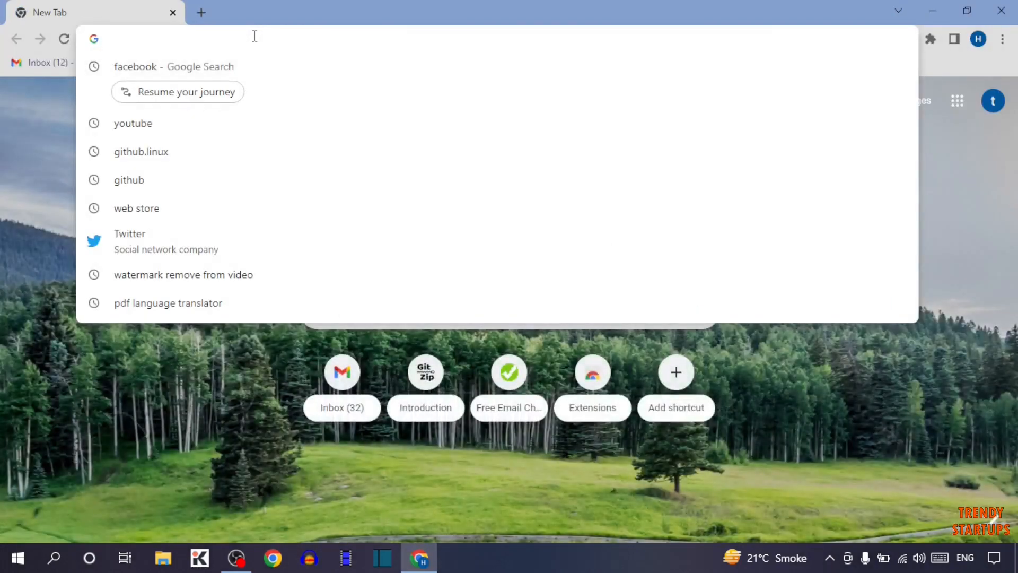
# Search Google for 'typing master' and view the results list.
pyautogui.write('ytyping master')
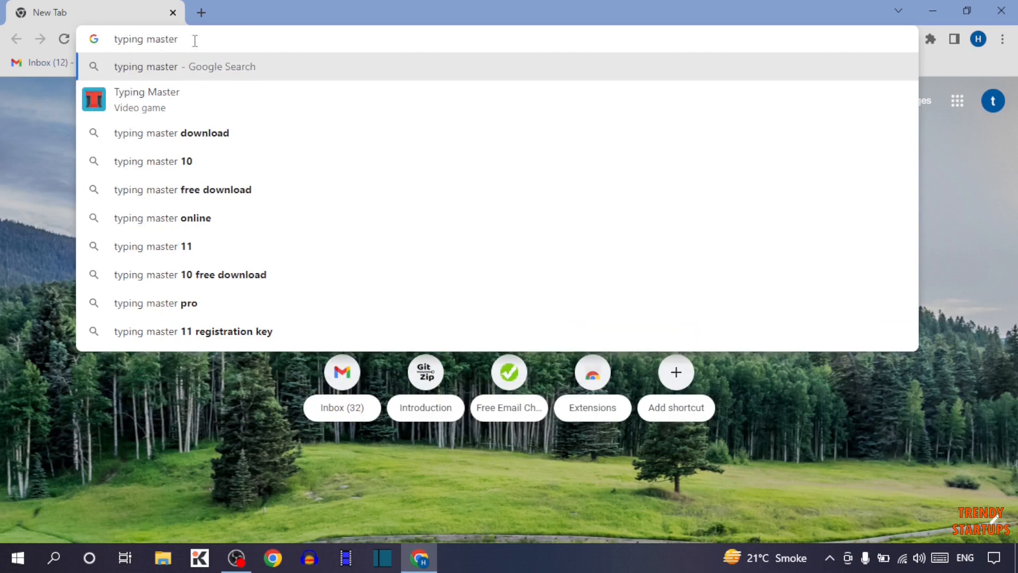
pyautogui.press('Return')
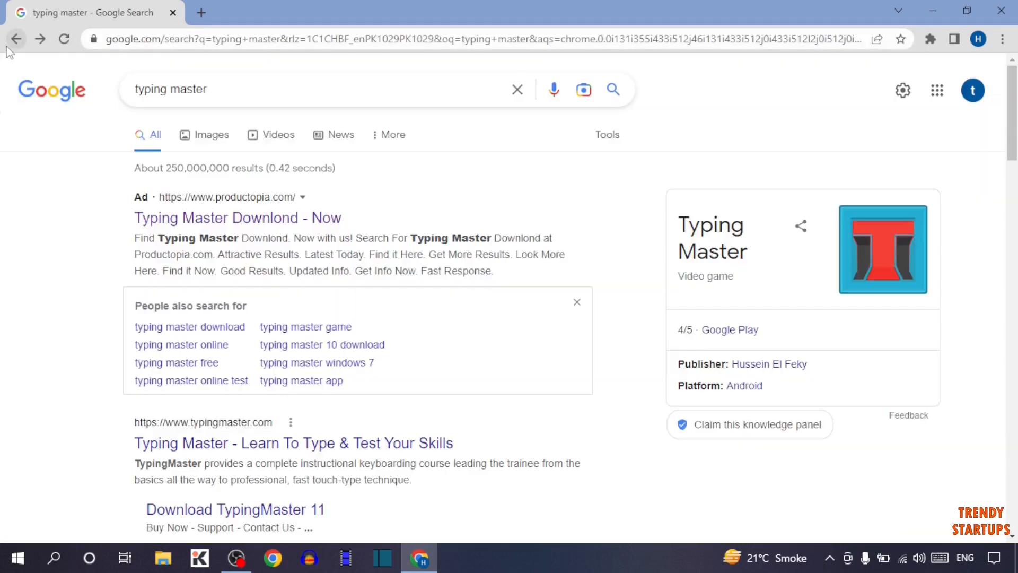
pyautogui.scroll(-3)
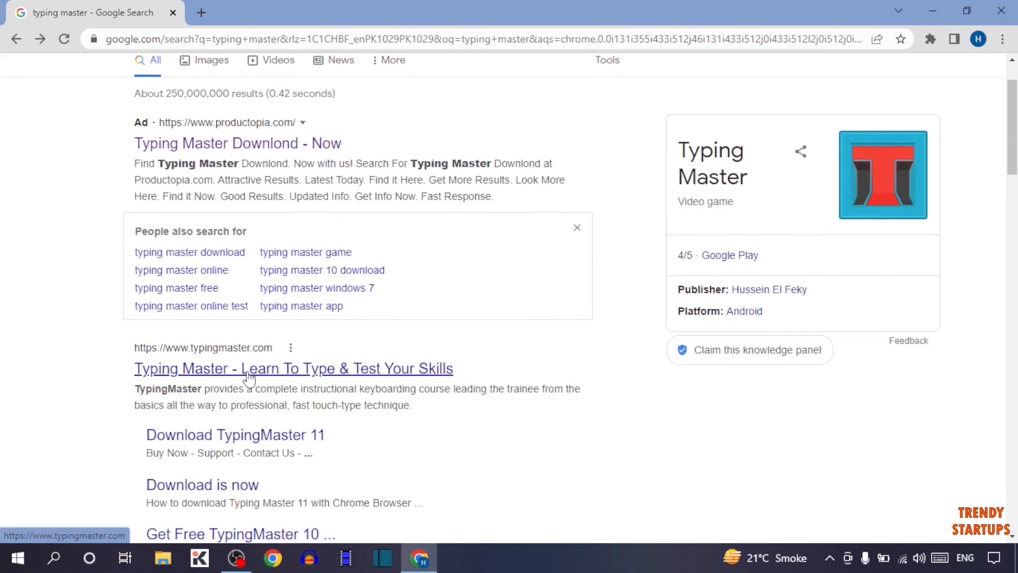
# Download the TypingMaster 11 installer from typingmaster.com via Free Download and Download Now.
pyautogui.click(293, 368)
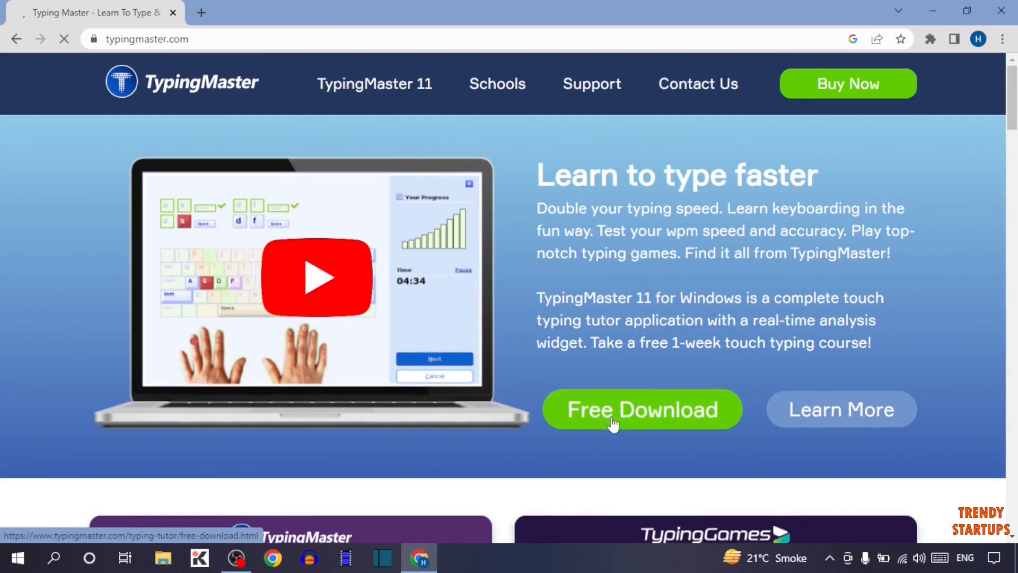
pyautogui.click(642, 410)
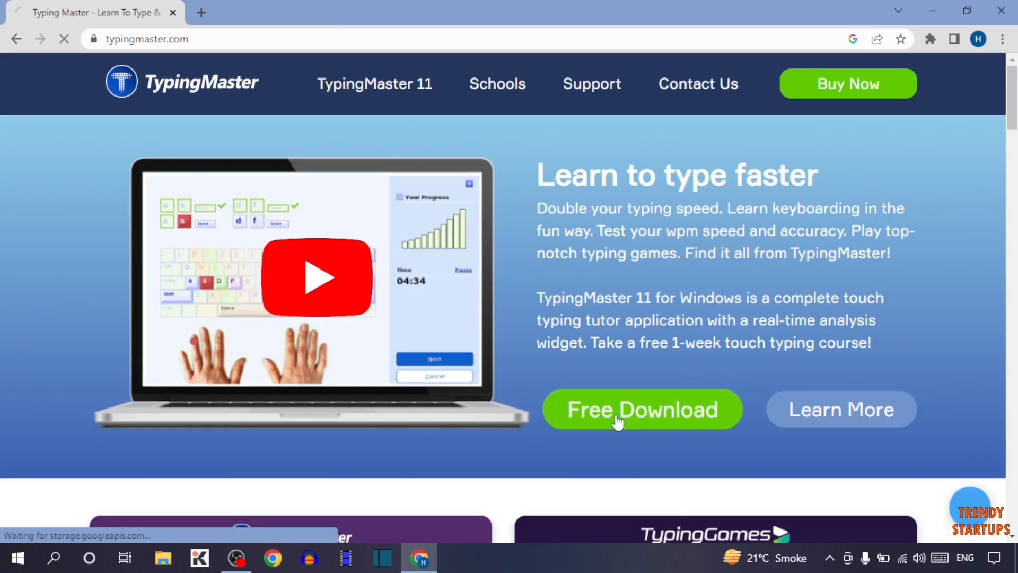
pyautogui.click(642, 410)
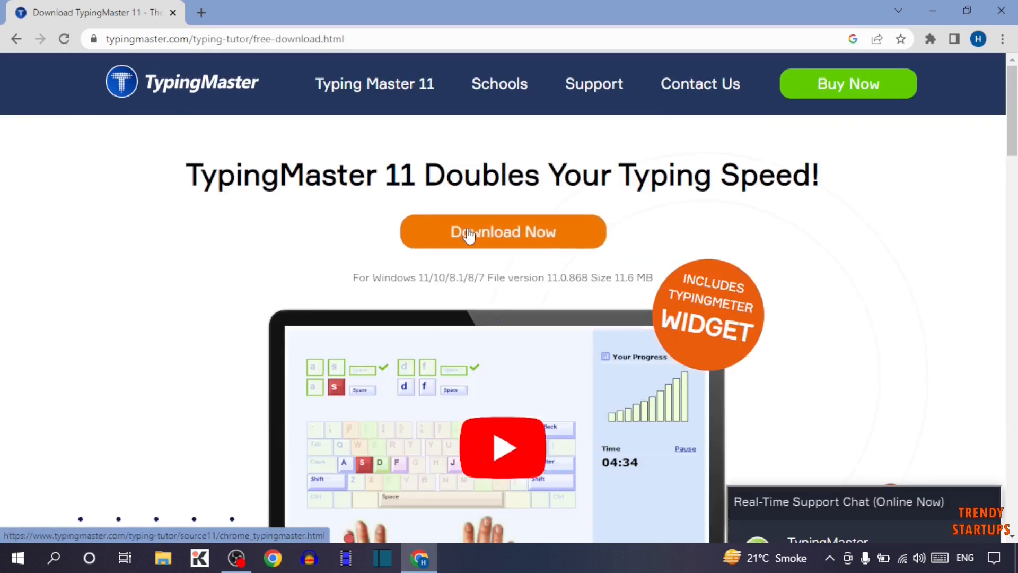
pyautogui.click(502, 232)
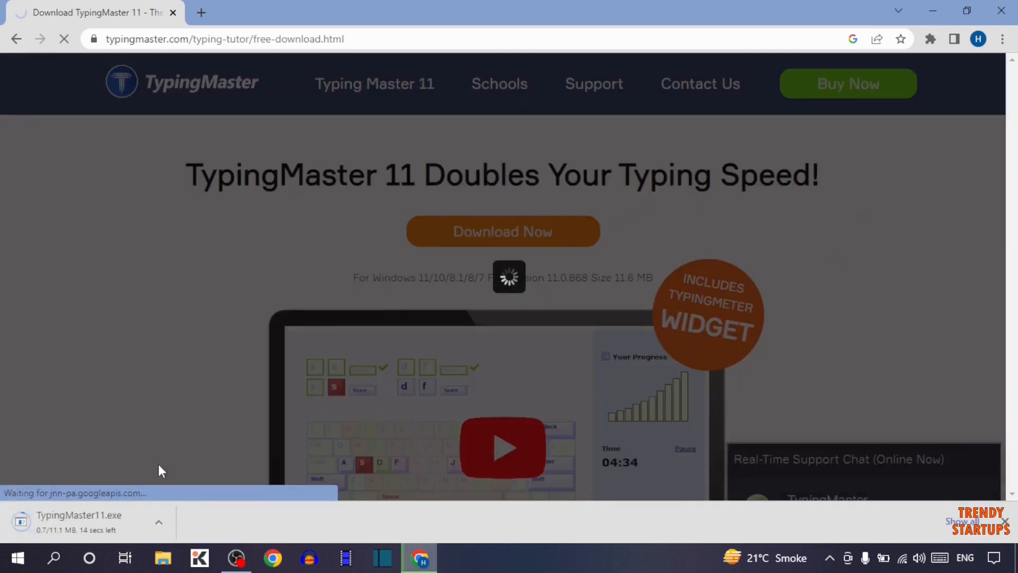
pyautogui.click(502, 231)
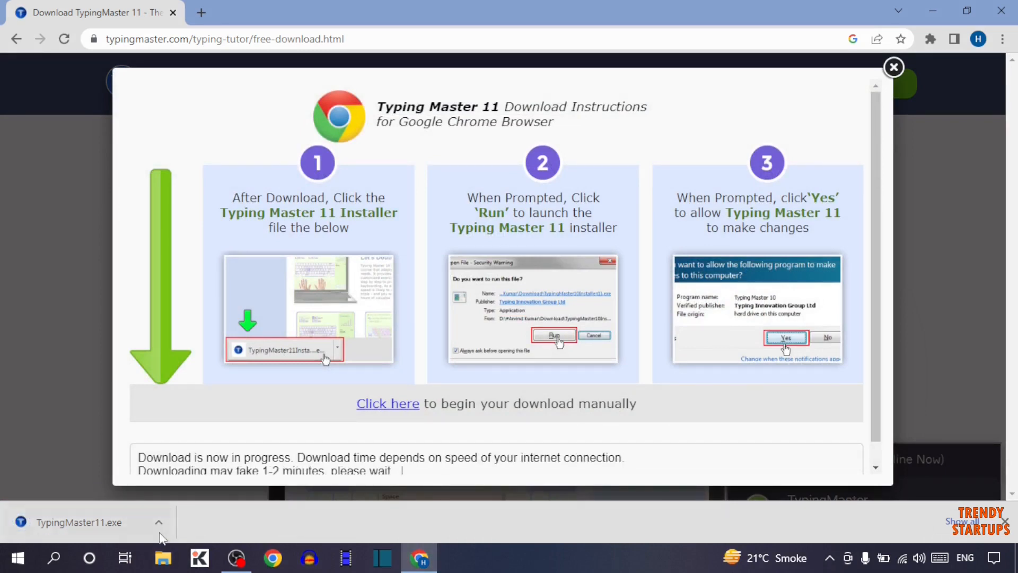
pyautogui.moveTo(955, 121)
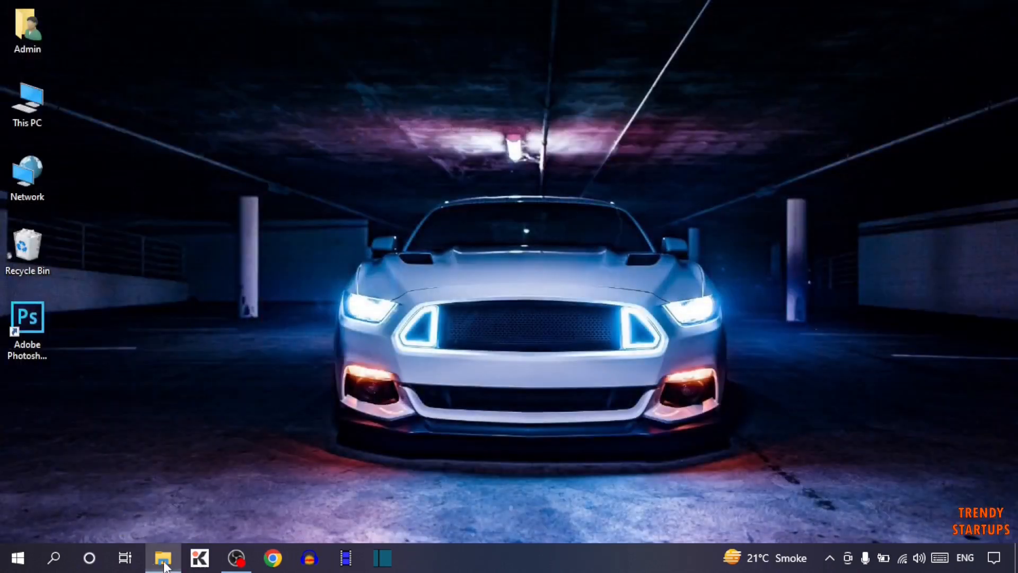
# Run TypingMaster11 from Downloads, installing for the current user only with English setup language.
pyautogui.click(163, 556)
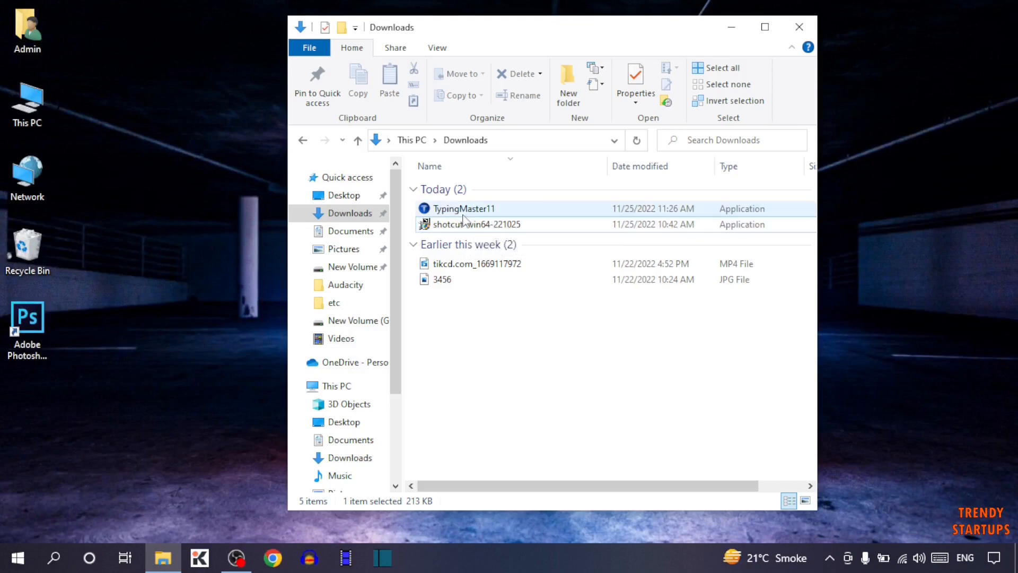
pyautogui.doubleClick(464, 209)
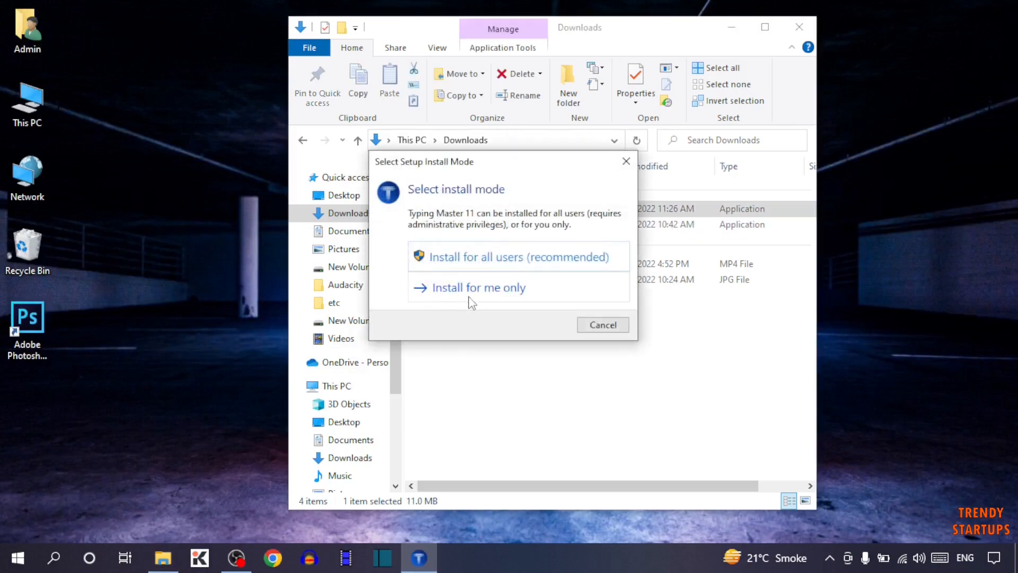
pyautogui.click(479, 288)
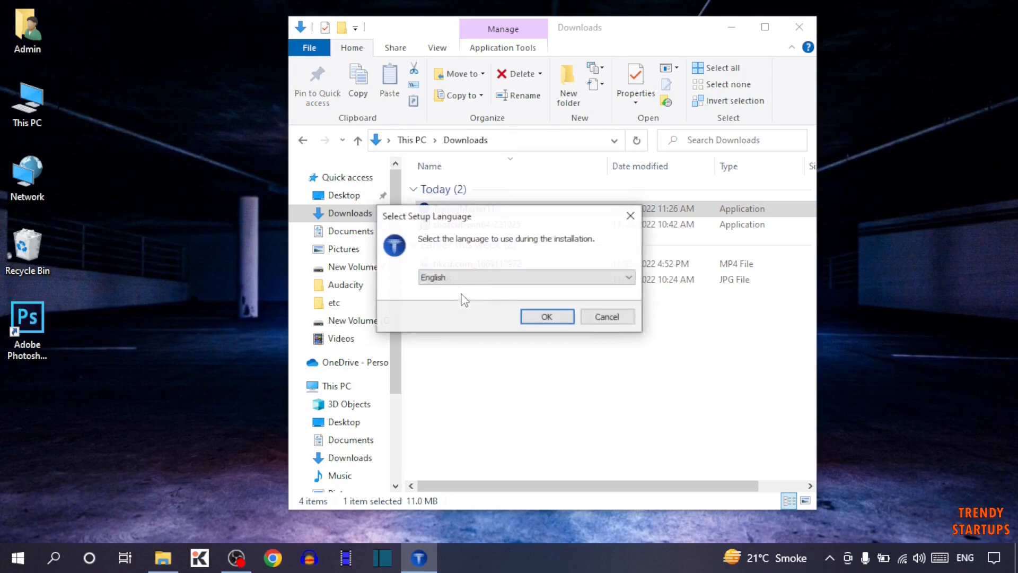
pyautogui.click(626, 277)
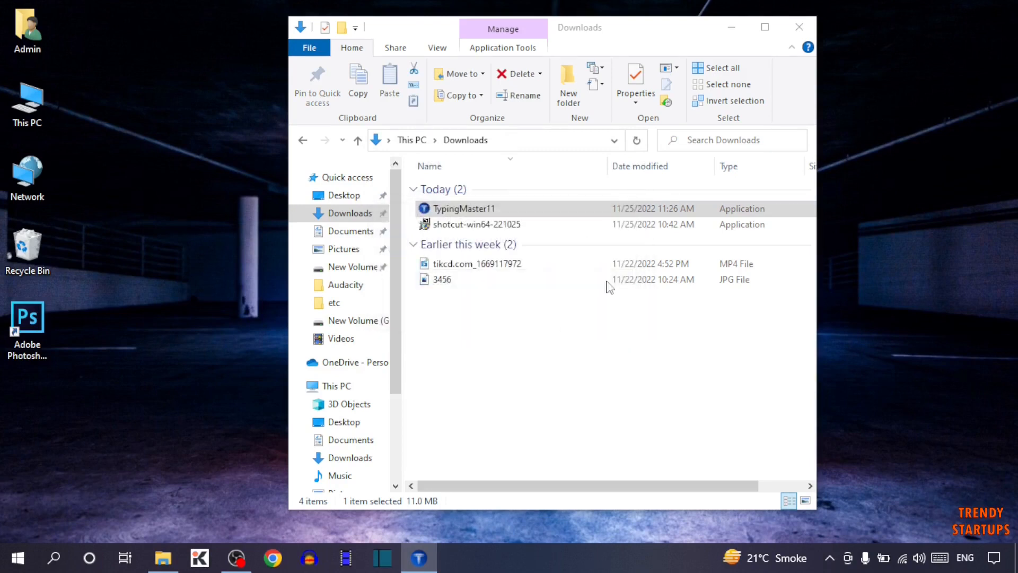
# Complete setup with license accepted, default folder, QuickPhrase and default components, then finish installation.
pyautogui.doubleClick(465, 209)
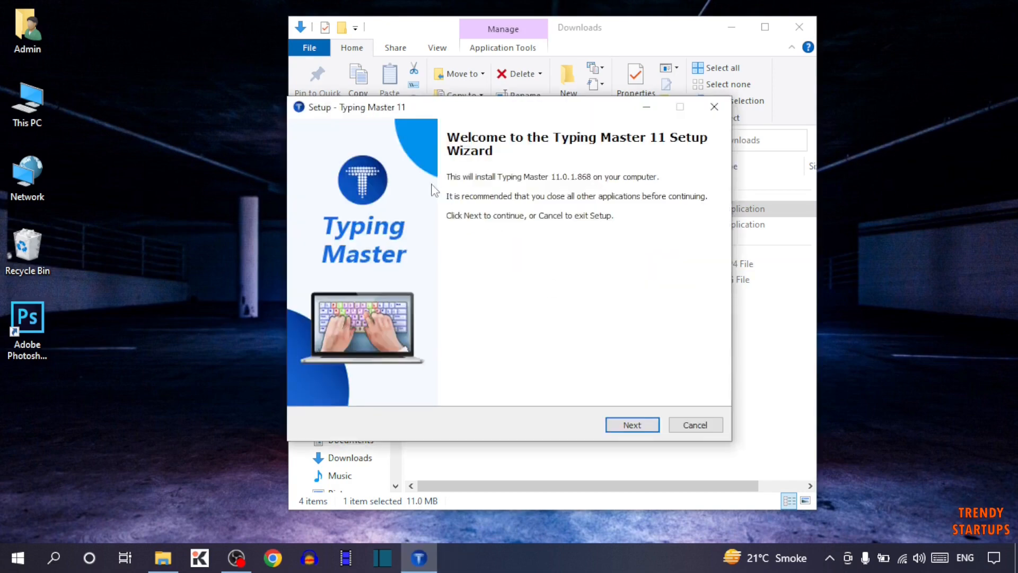
pyautogui.click(630, 424)
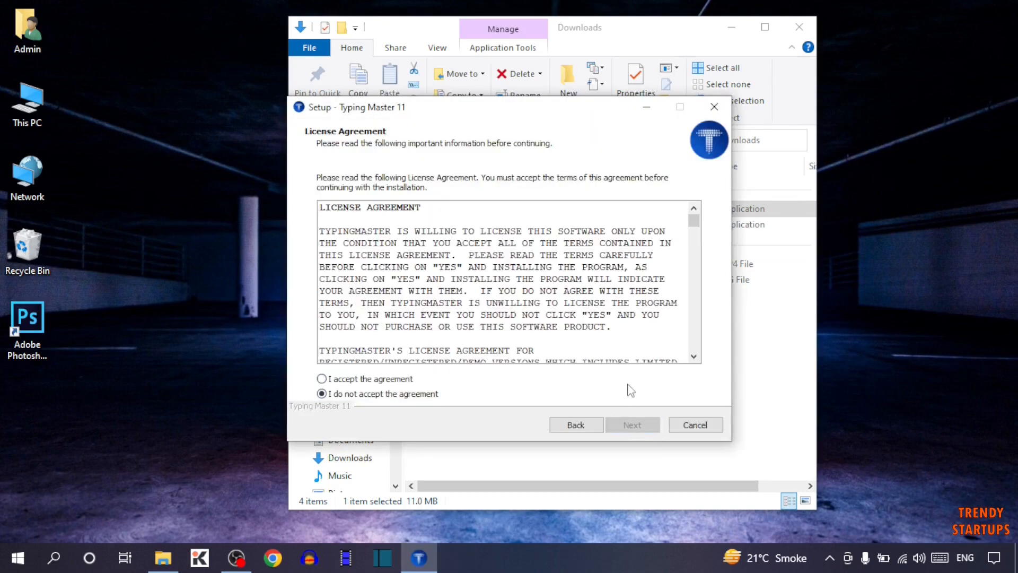
pyautogui.click(322, 379)
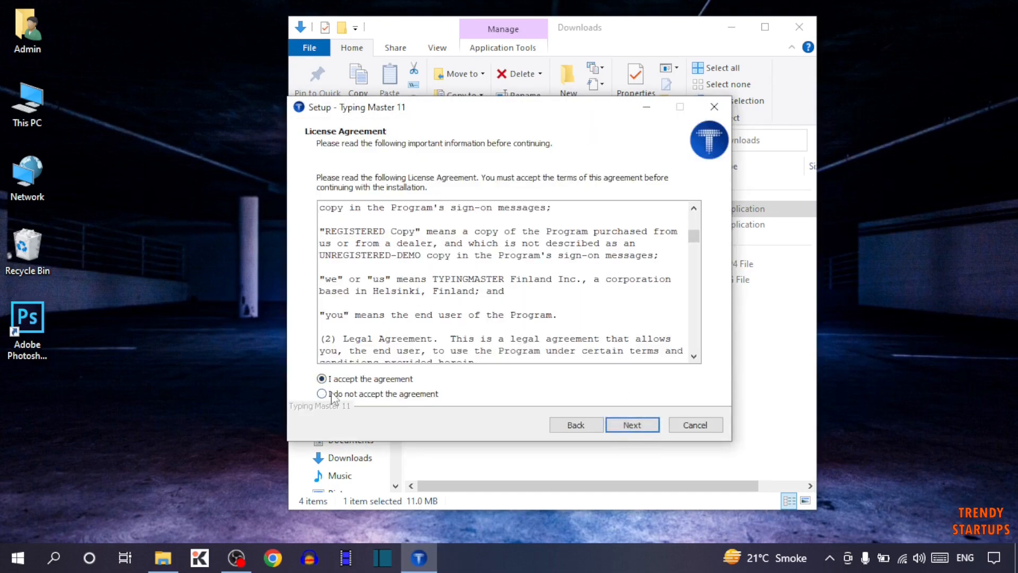
pyautogui.click(631, 424)
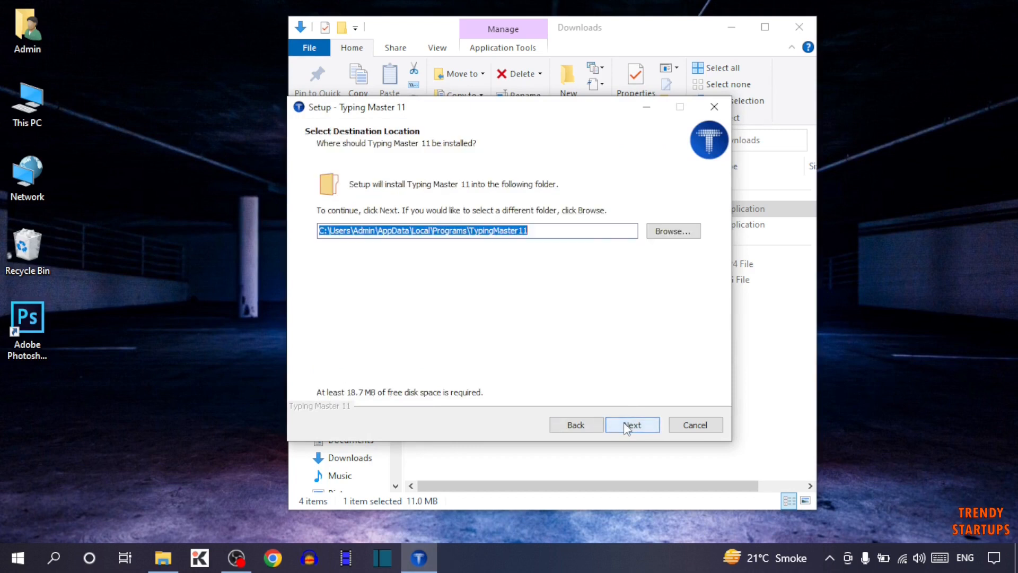
pyautogui.click(631, 425)
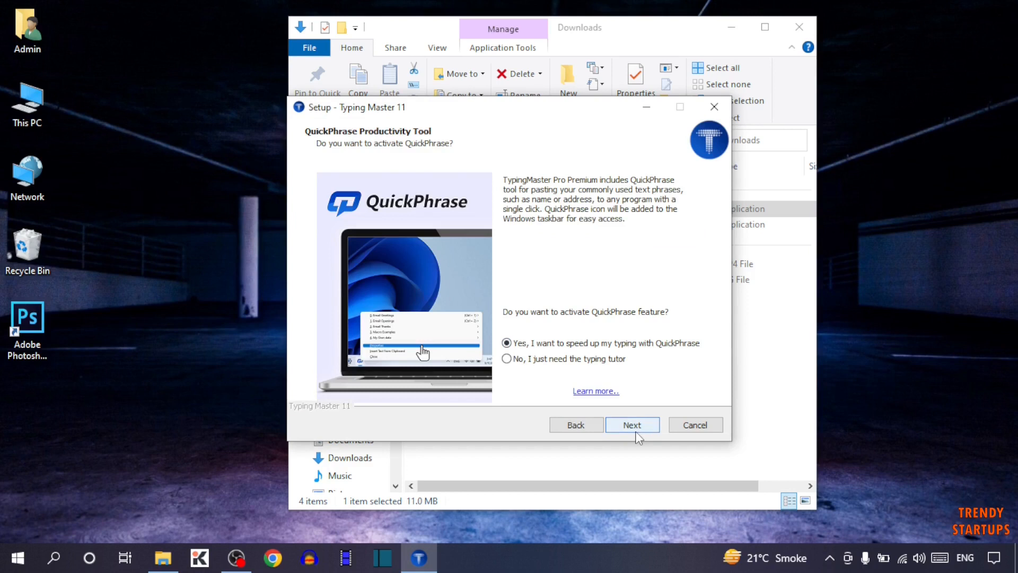
pyautogui.click(630, 425)
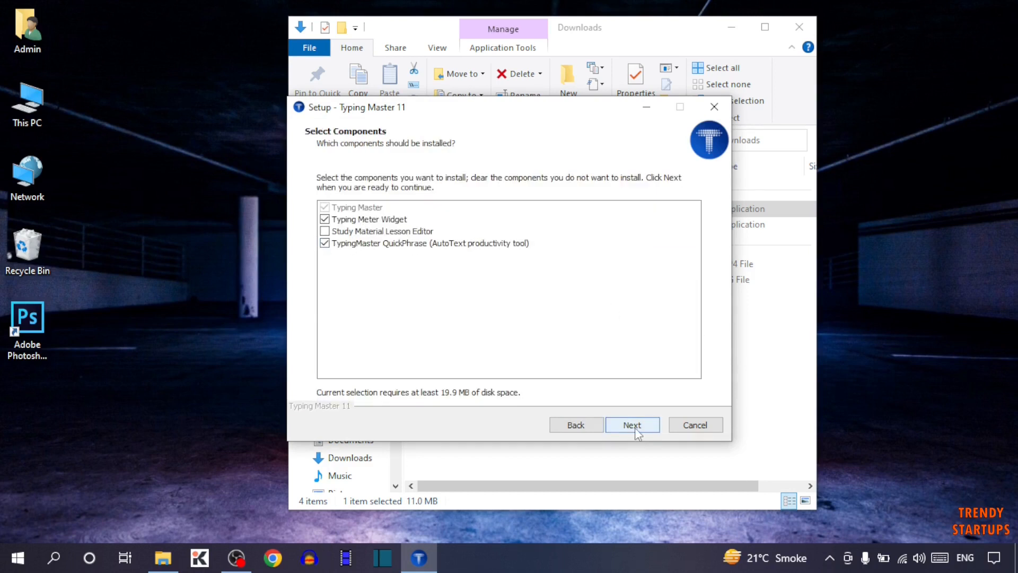
pyautogui.click(631, 424)
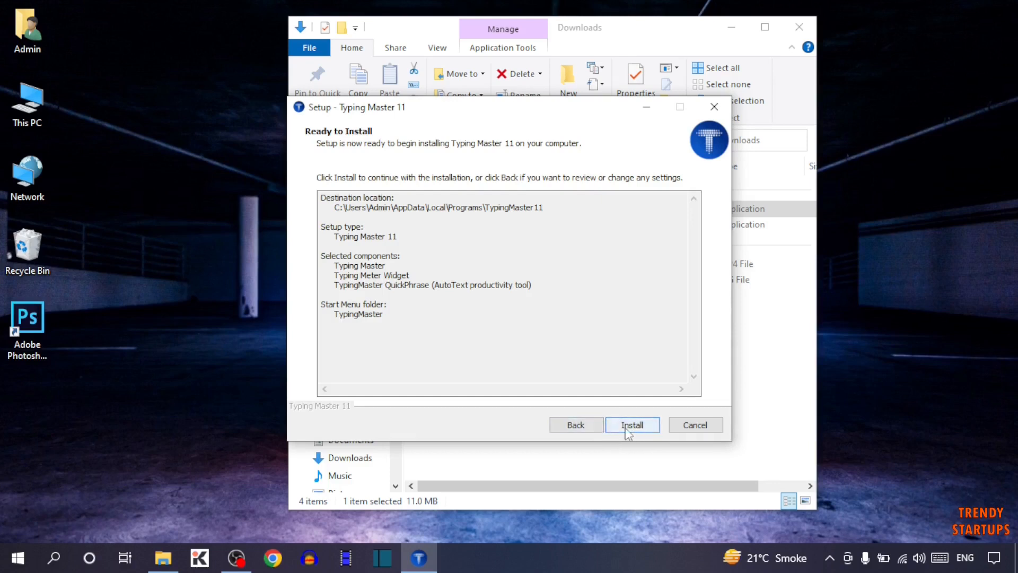
pyautogui.click(631, 424)
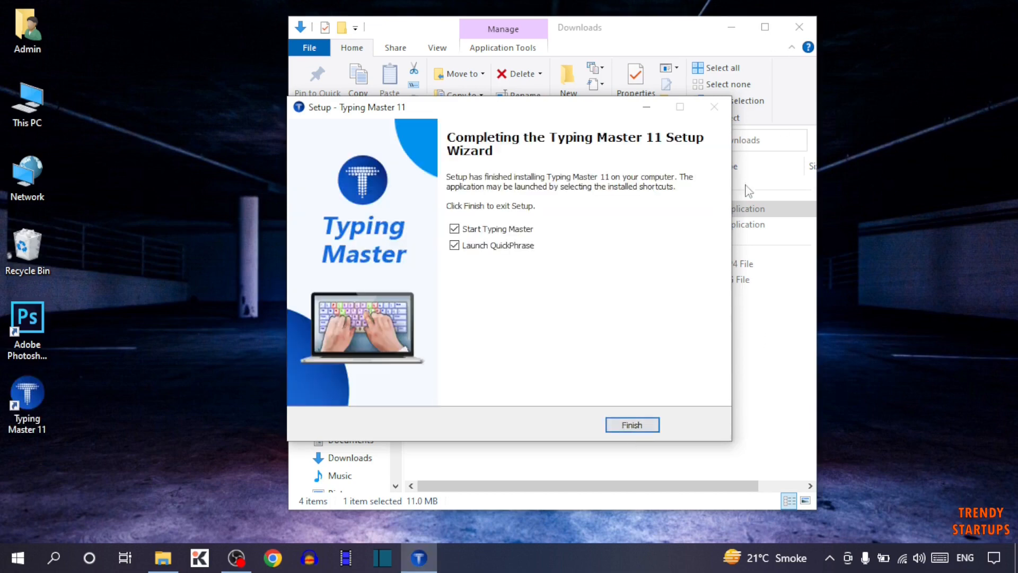
pyautogui.click(631, 424)
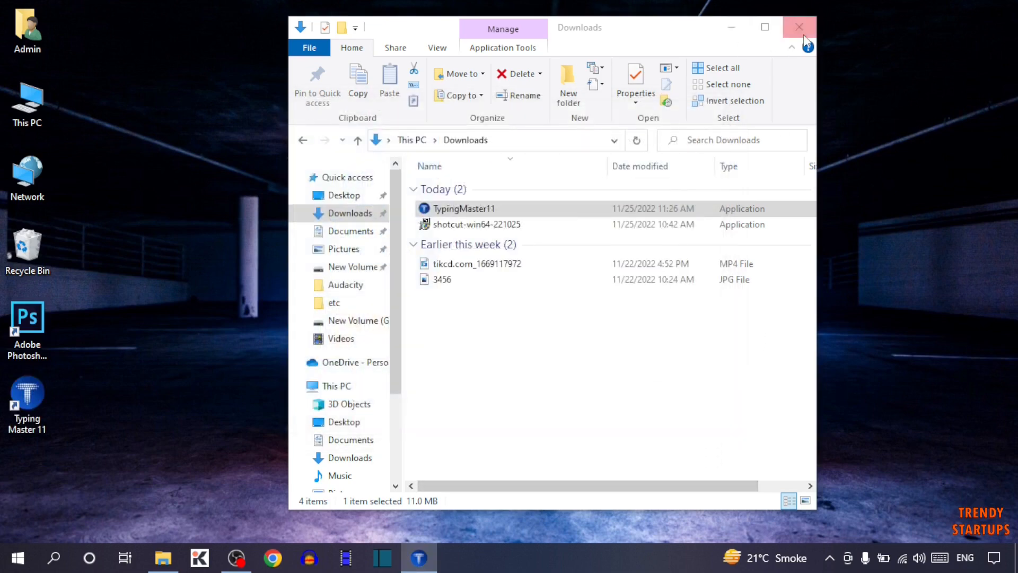
# Close the Downloads folder and start Typing Master 11 from its desktop shortcut.
pyautogui.click(800, 28)
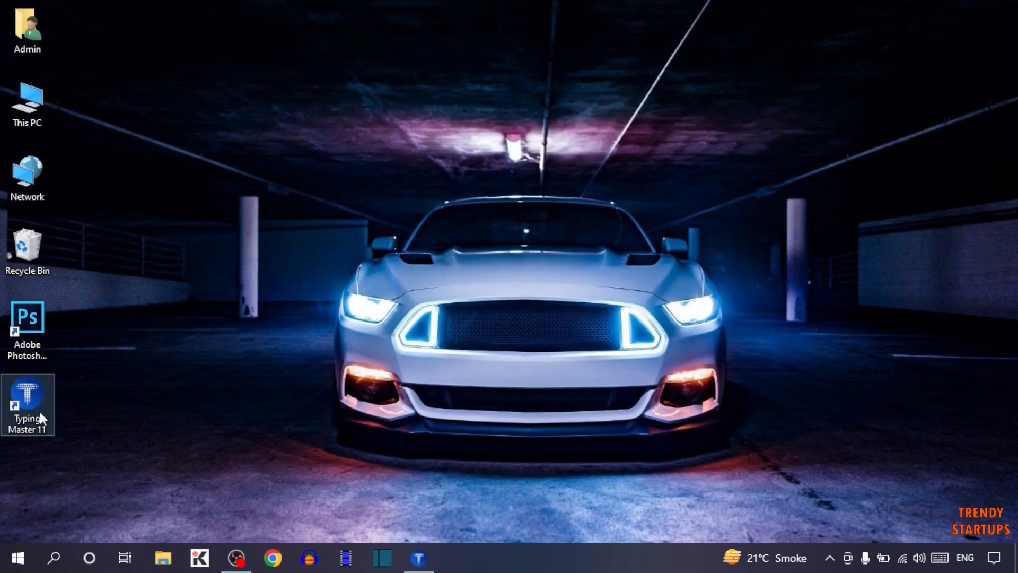
pyautogui.doubleClick(28, 404)
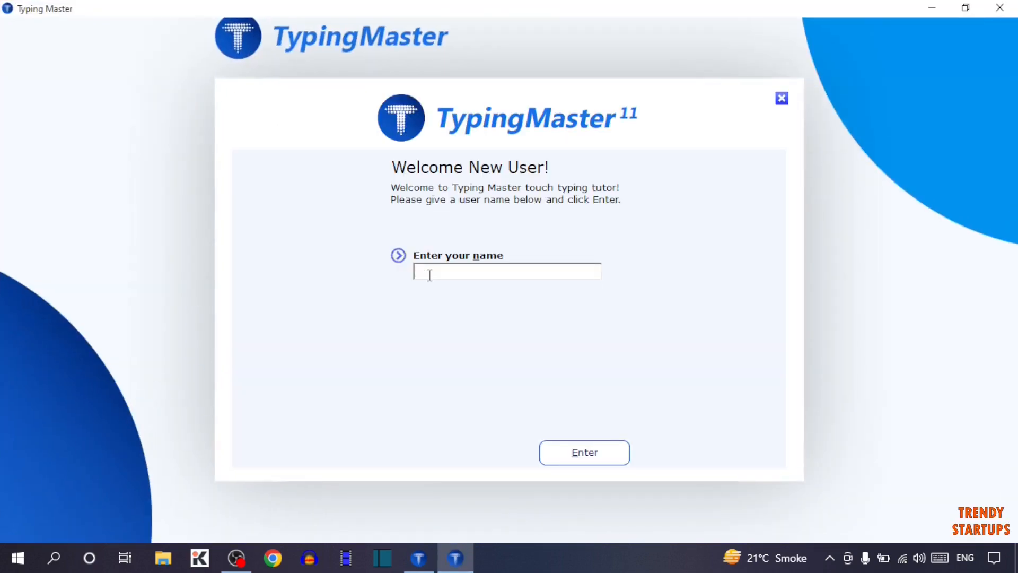
# Enter the new user name 'trend' and confirm it.
pyautogui.write('trendy startup')
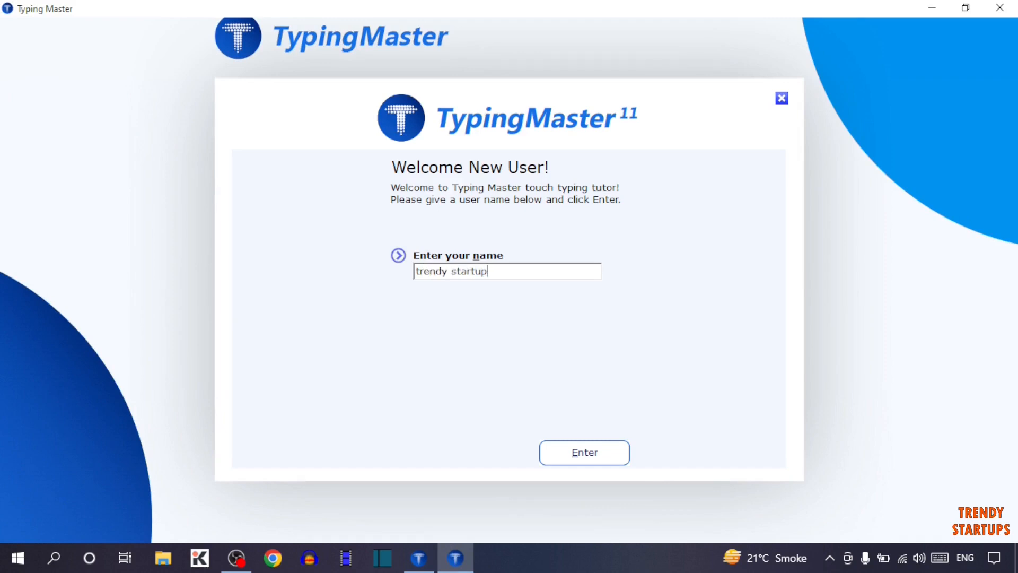
pyautogui.click(583, 452)
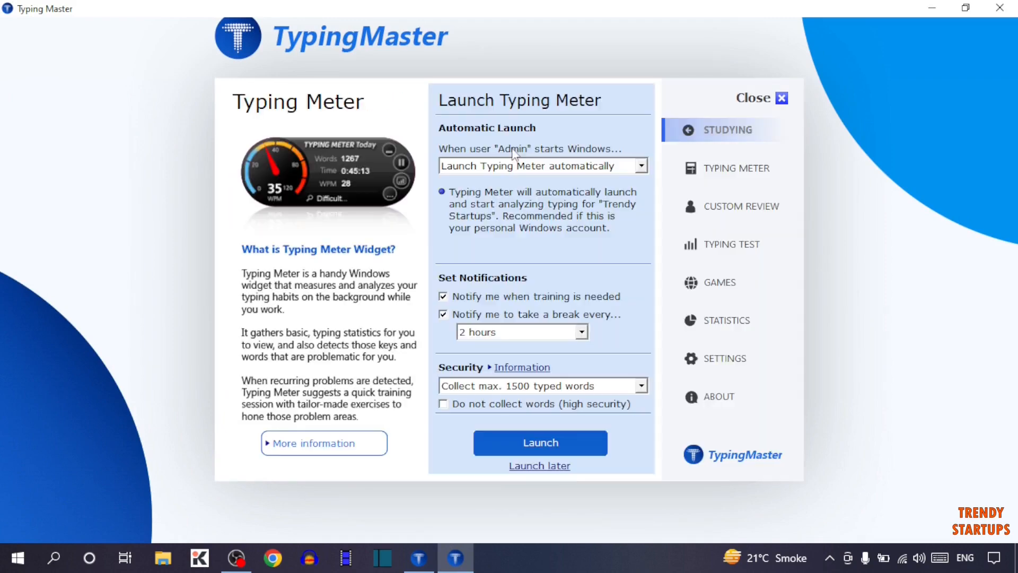
# Launch Typing Meter, start Speed Building Course lesson 1 and complete its 1.1 course description.
pyautogui.click(539, 466)
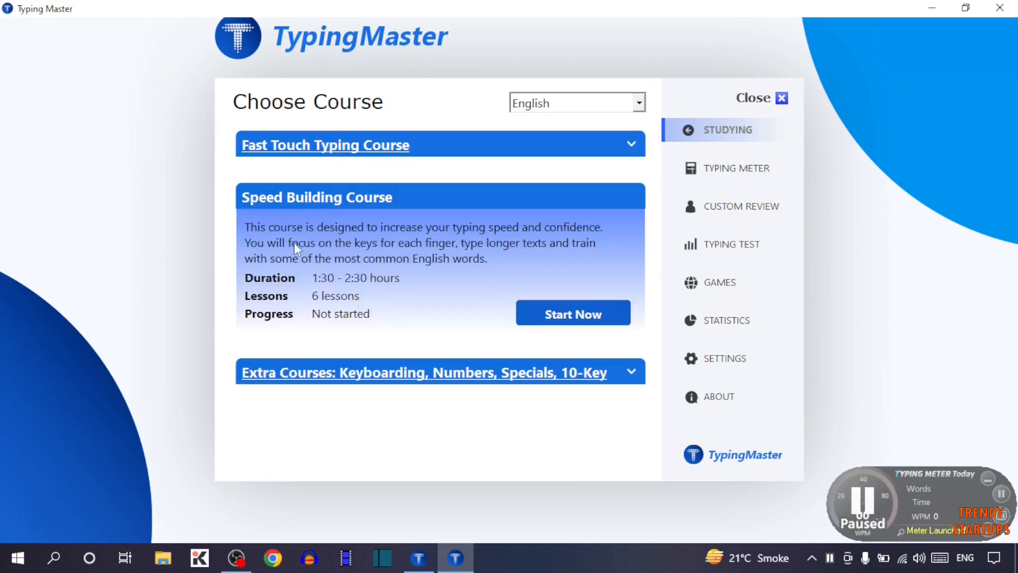
pyautogui.moveTo(277, 289)
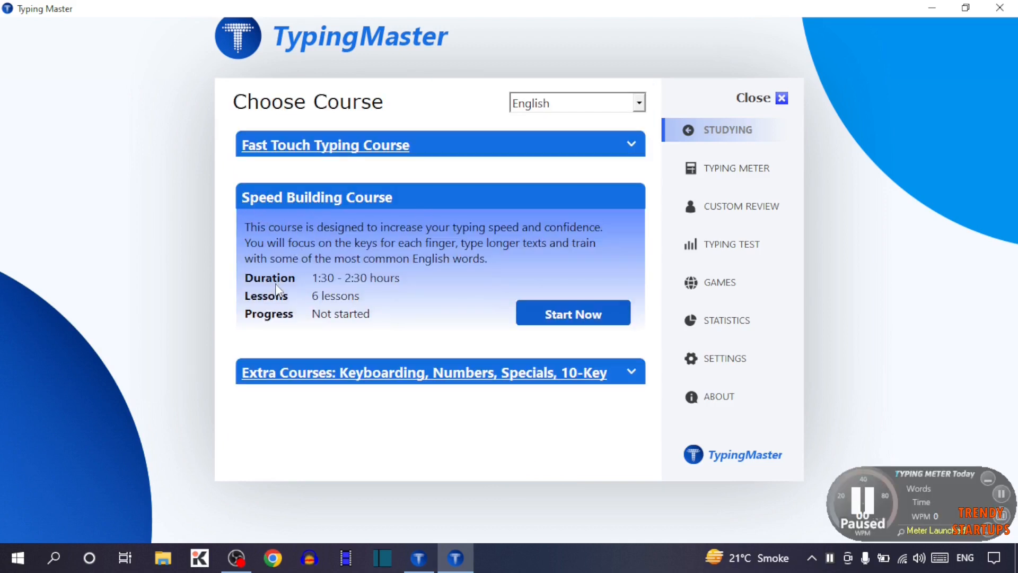
pyautogui.moveTo(441, 253)
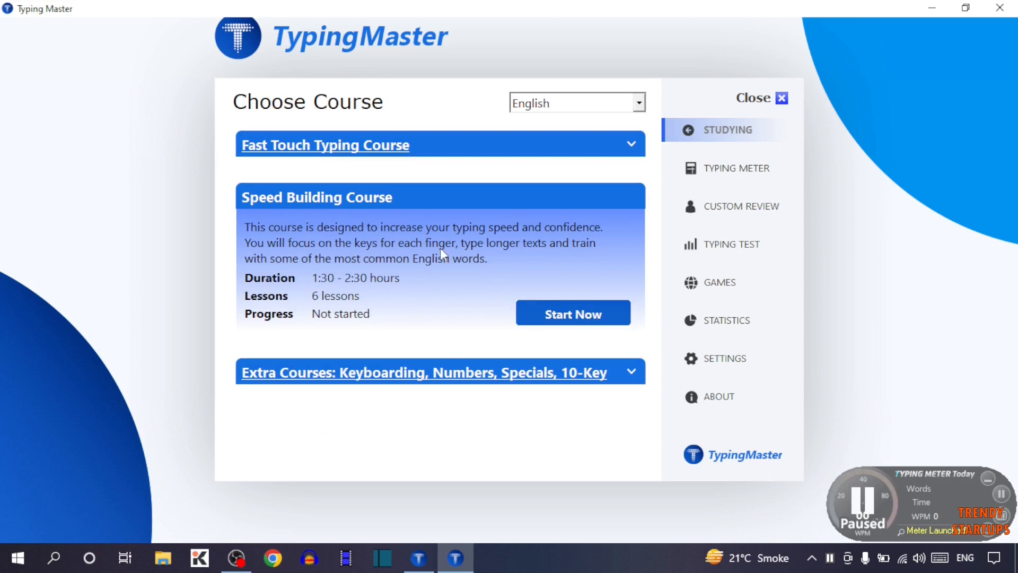
pyautogui.moveTo(587, 326)
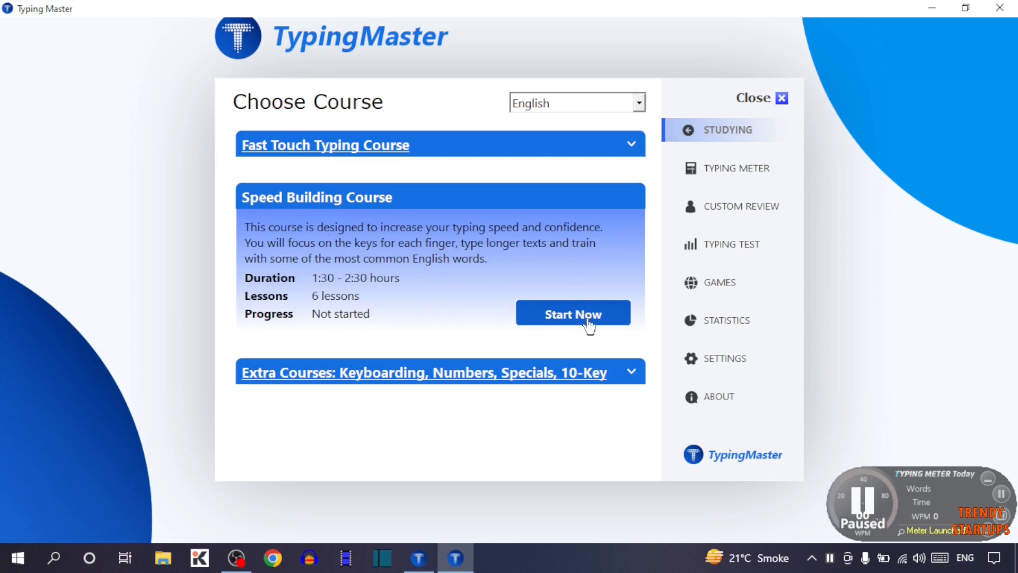
pyautogui.click(573, 313)
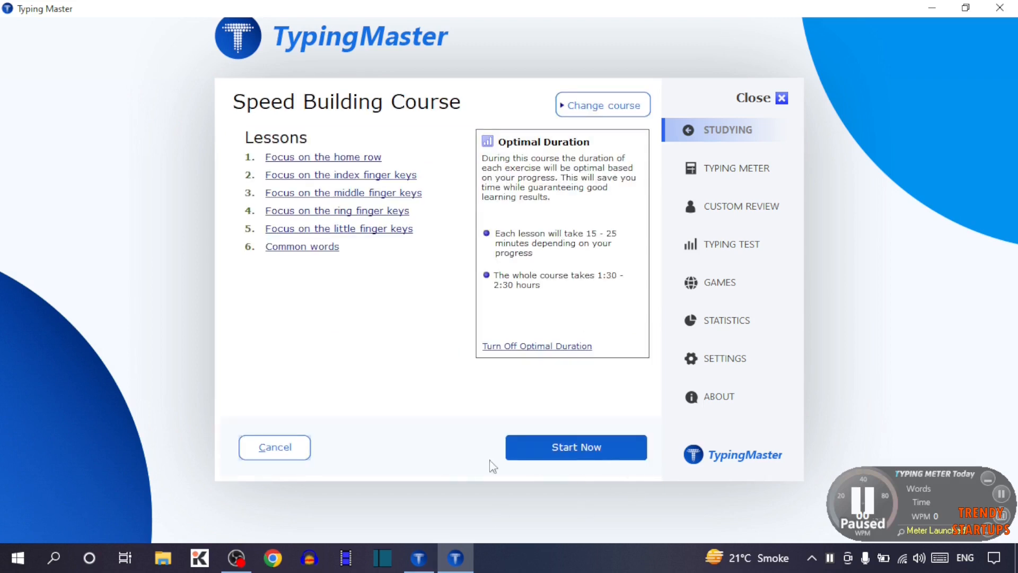
pyautogui.moveTo(586, 456)
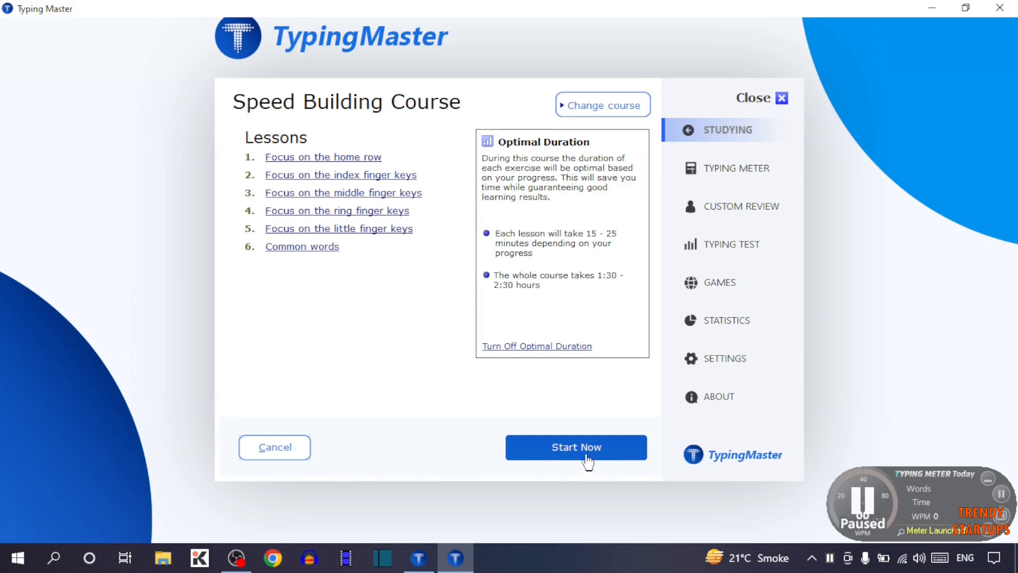
pyautogui.click(575, 447)
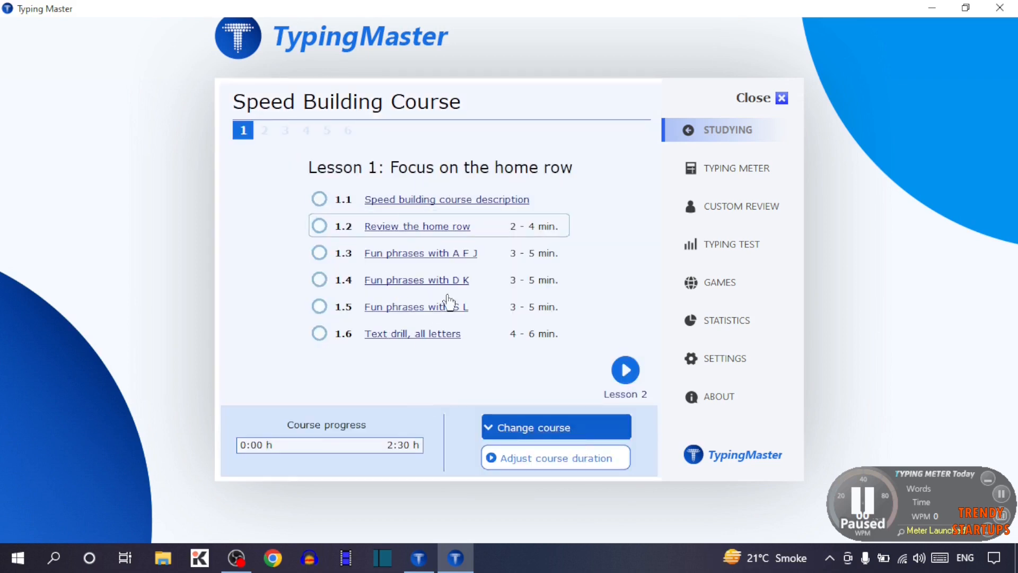
pyautogui.moveTo(406, 342)
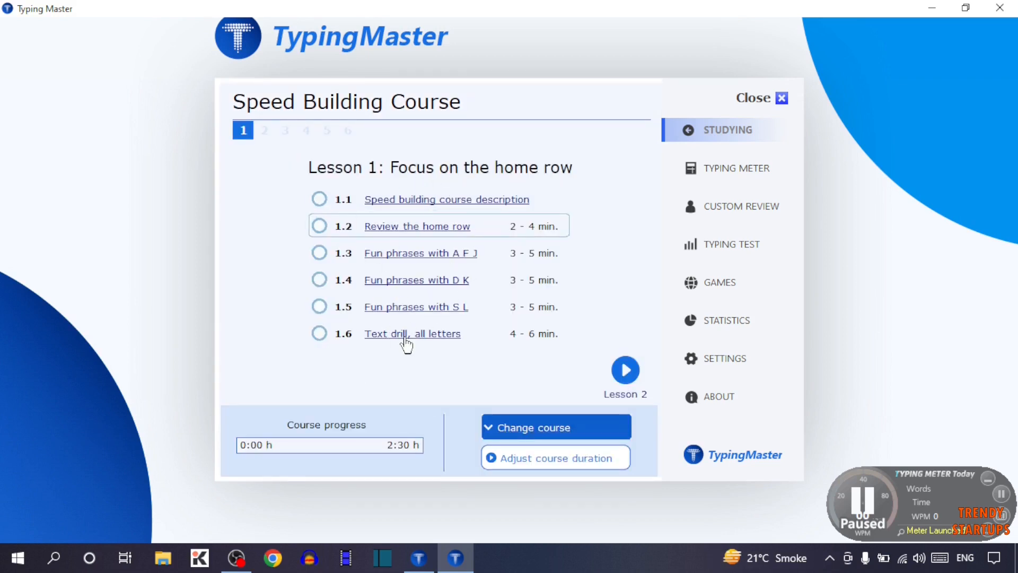
pyautogui.click(447, 200)
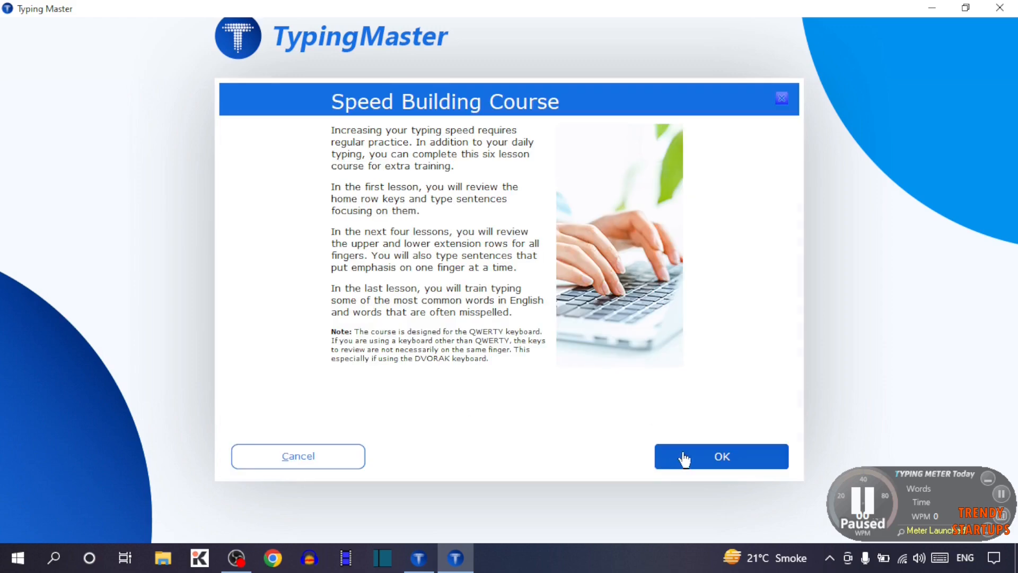
pyautogui.click(721, 456)
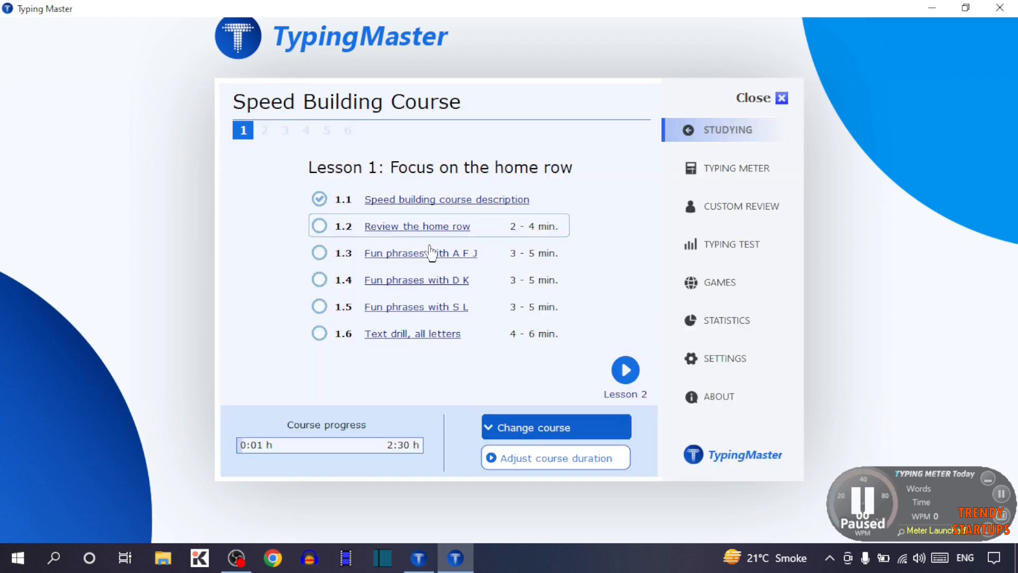
pyautogui.moveTo(206, 245)
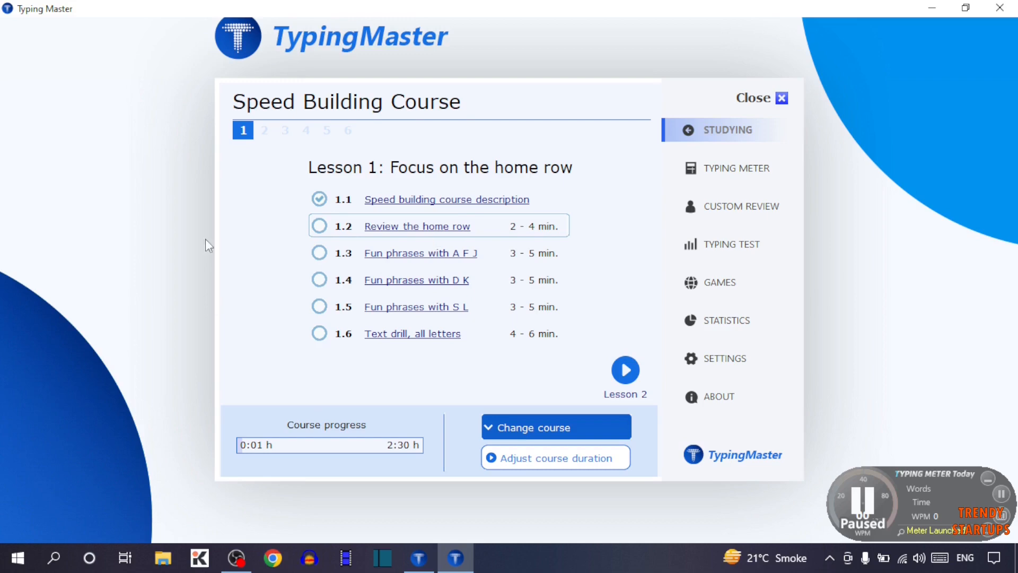
# Close the Typing Master window, leaving only the desktop.
pyautogui.click(778, 97)
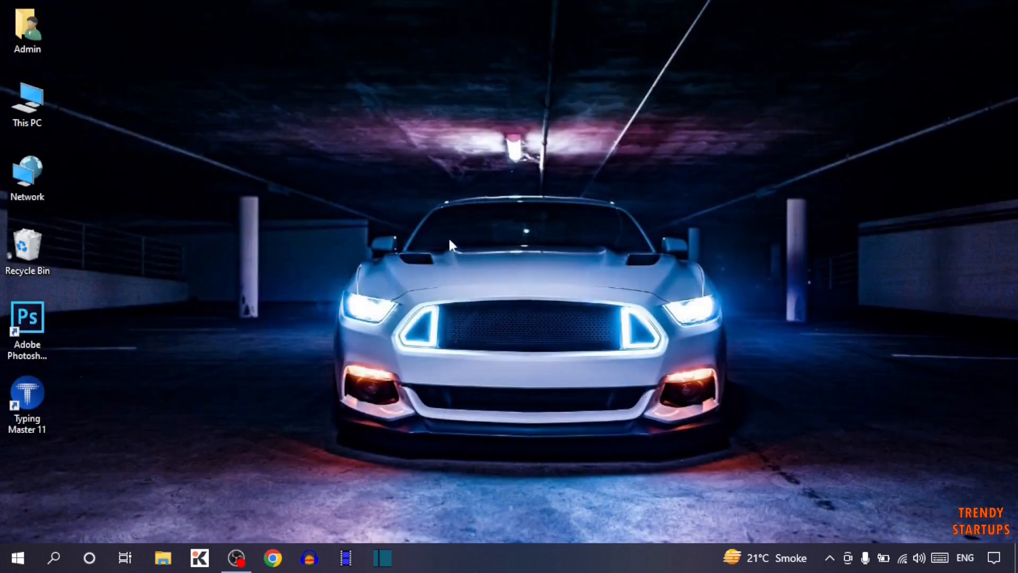
pyautogui.moveTo(510, 223)
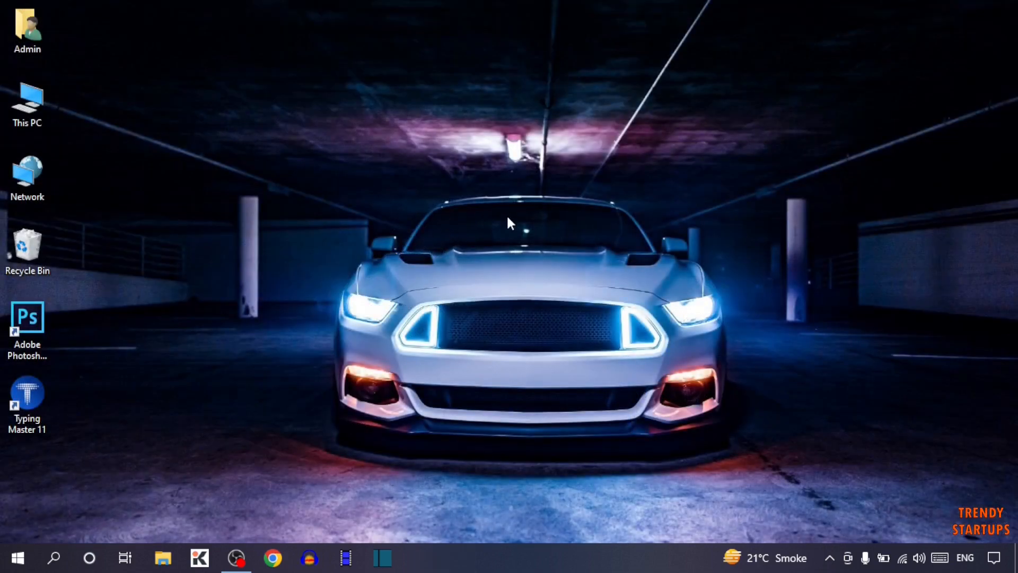
pyautogui.moveTo(495, 288)
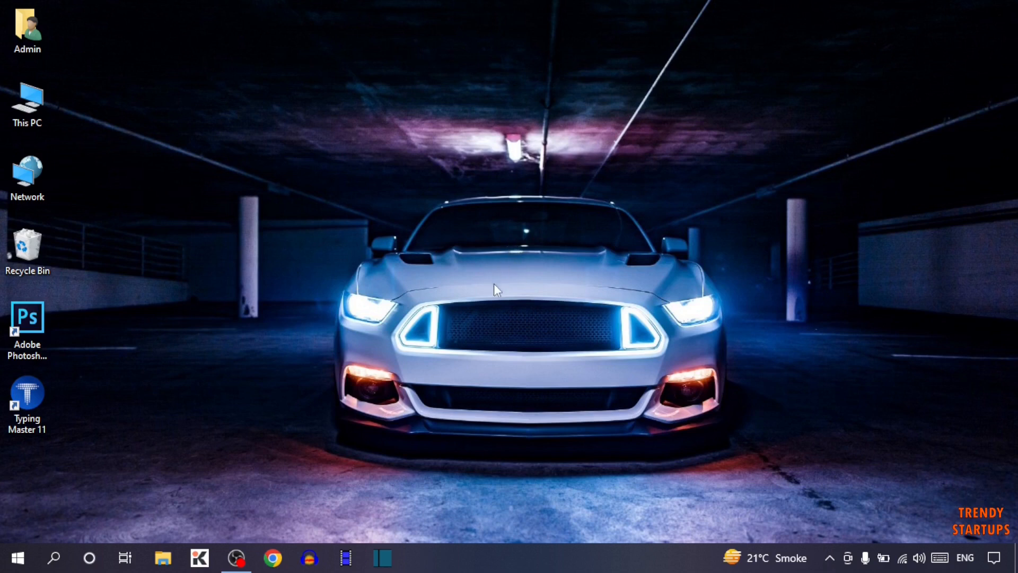
pyautogui.moveTo(478, 208)
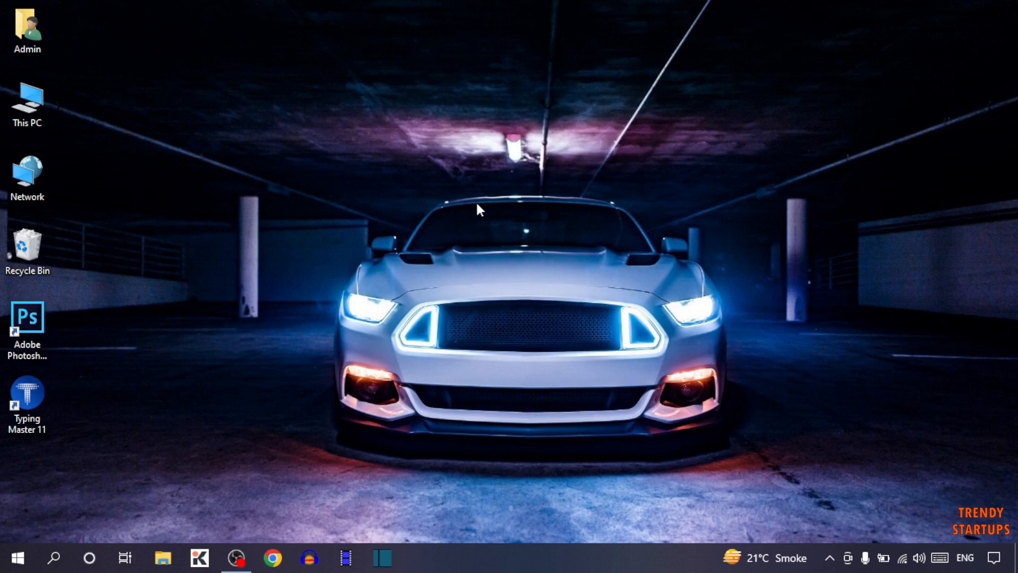